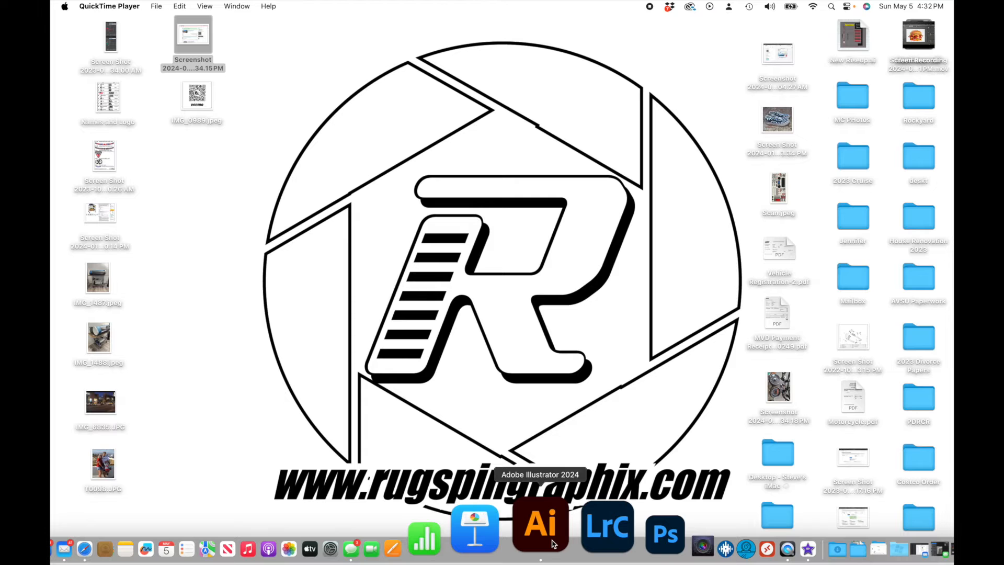
- Launch Adobe Illustrator 2024 from the Dock to reach its Home screen
{"action": "left_click", "coordinate": [540, 526]}
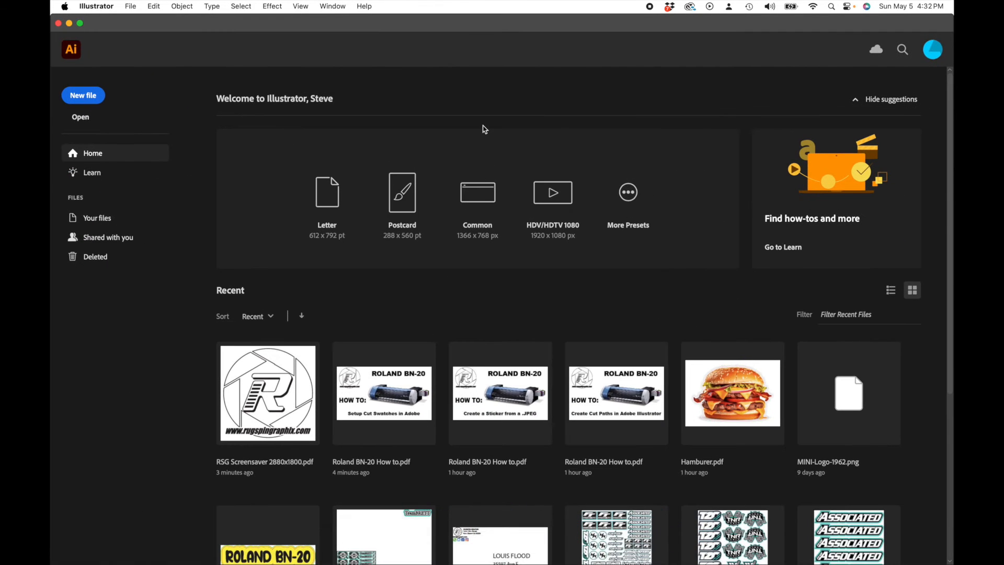
{"action": "mouse_move", "coordinate": [327, 204]}
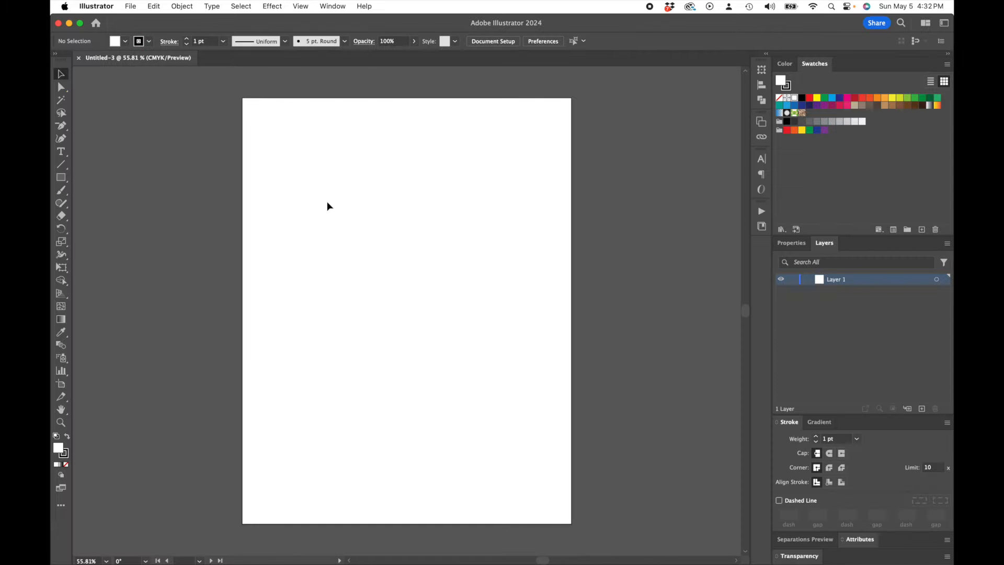
{"action": "left_click", "coordinate": [333, 7]}
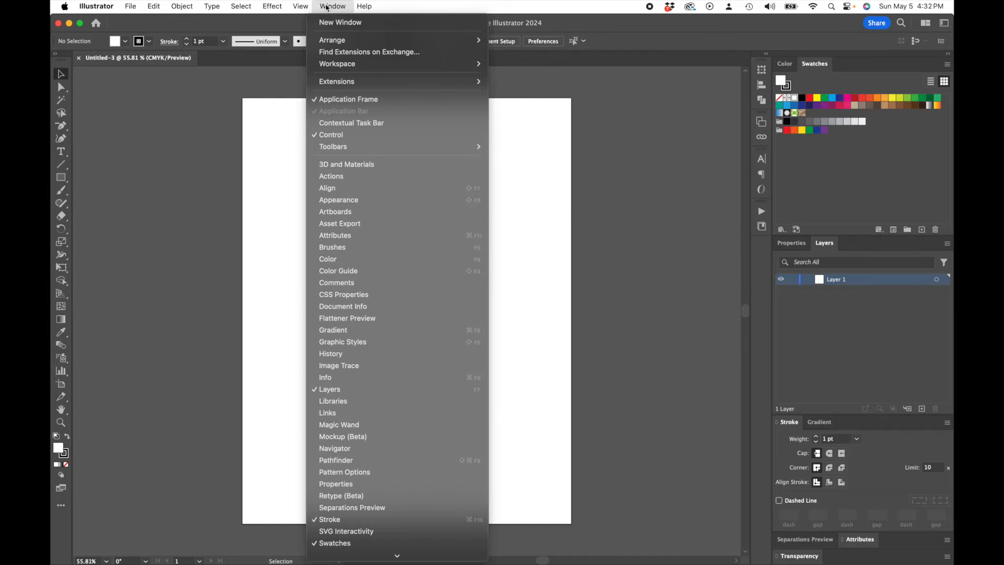
{"action": "mouse_move", "coordinate": [338, 64]}
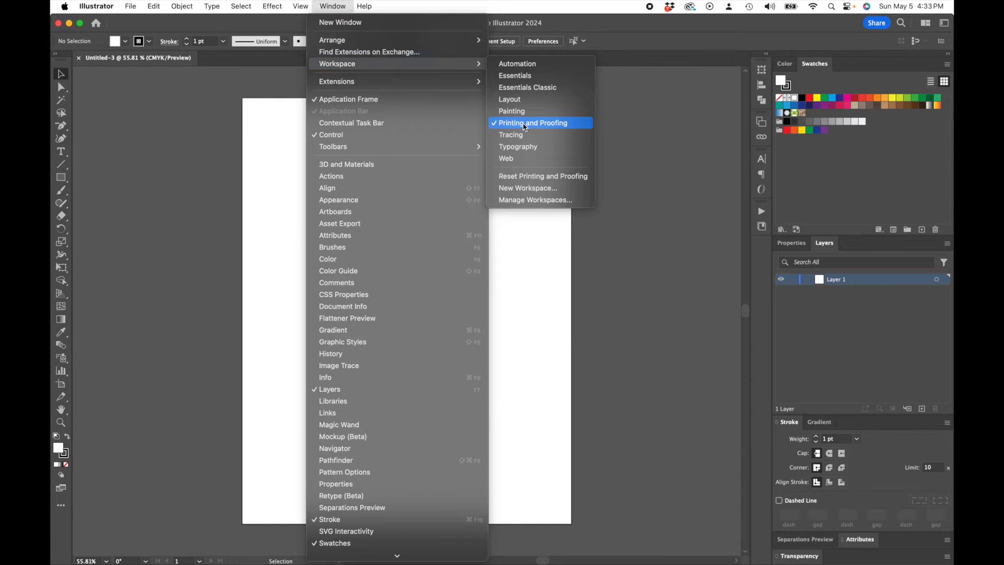
{"action": "mouse_move", "coordinate": [888, 79]}
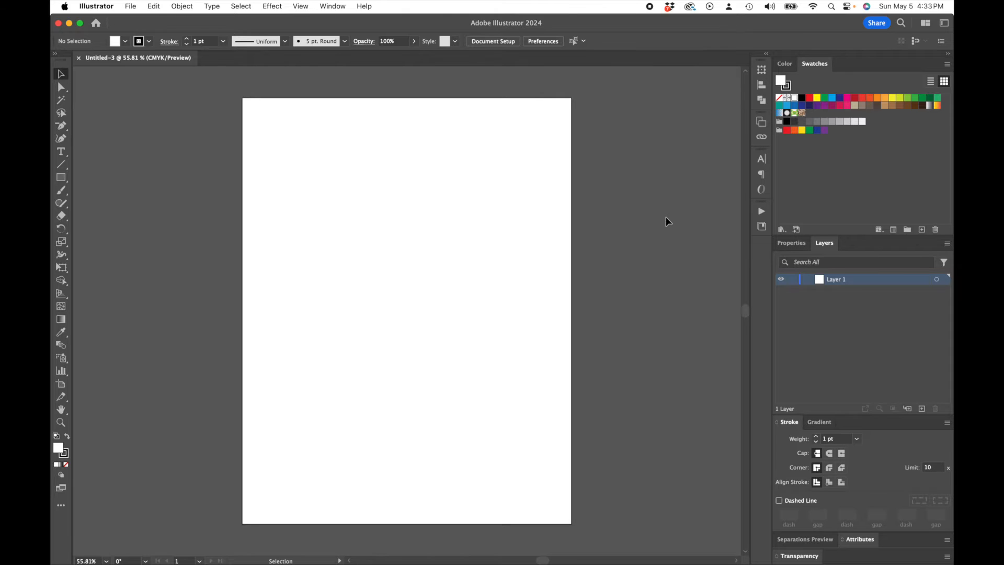
{"action": "mouse_move", "coordinate": [844, 101]}
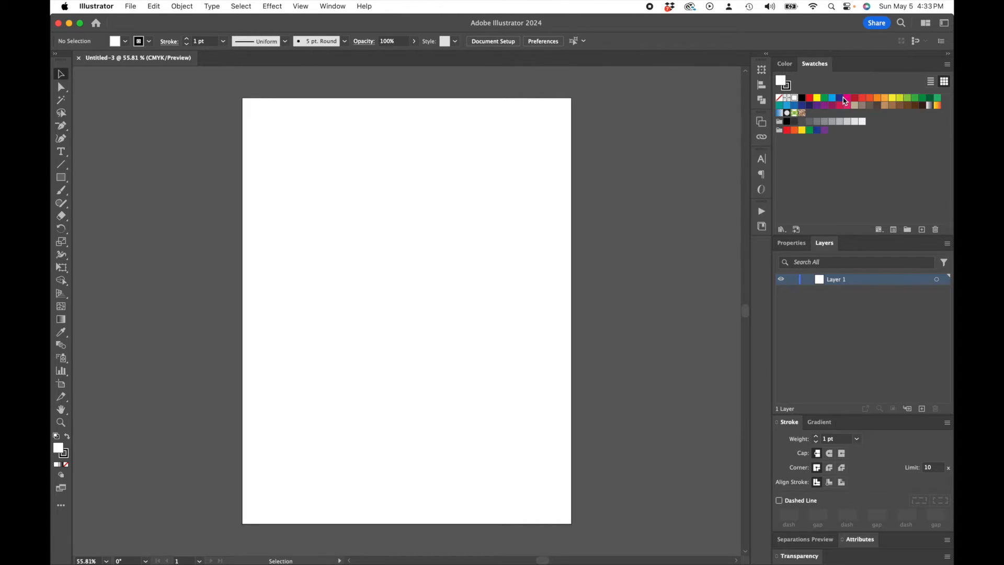
{"action": "mouse_move", "coordinate": [822, 101]}
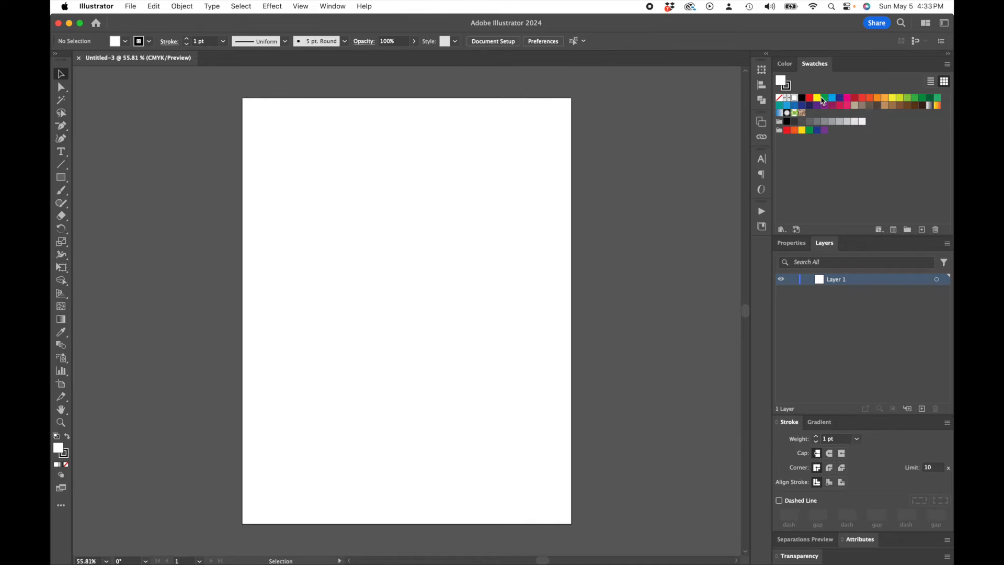
{"action": "mouse_move", "coordinate": [824, 99]}
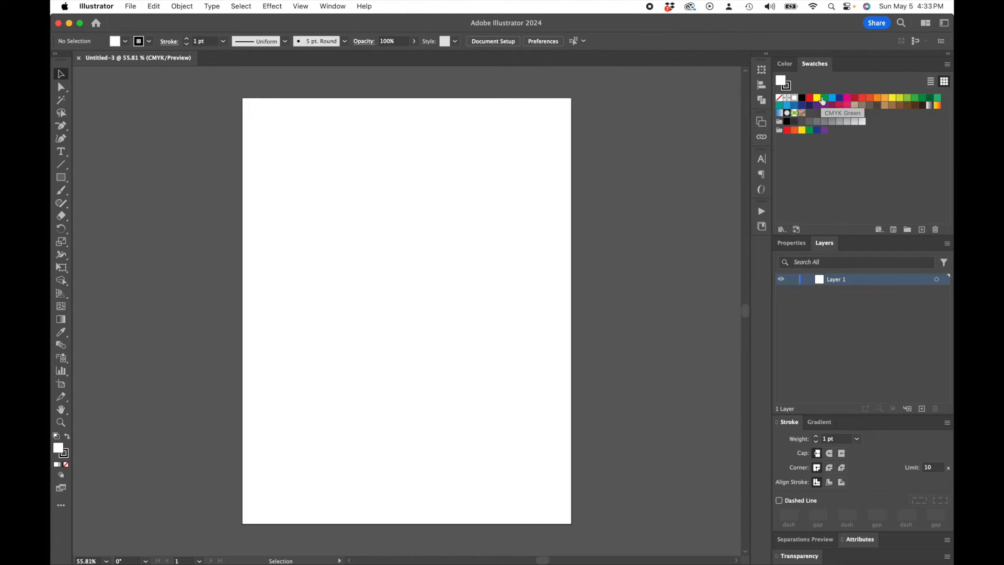
{"action": "mouse_move", "coordinate": [522, 283]}
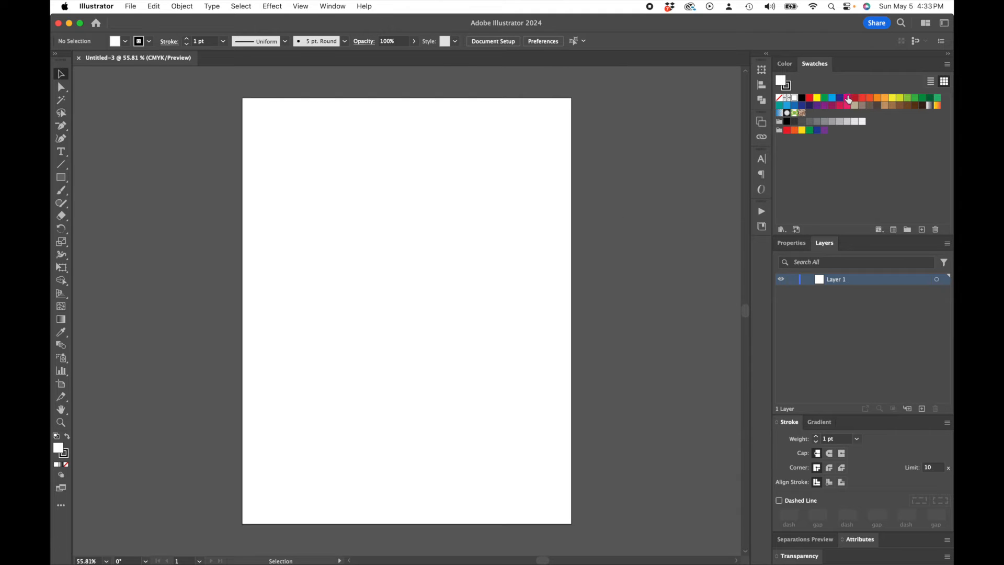
{"action": "mouse_move", "coordinate": [847, 101]}
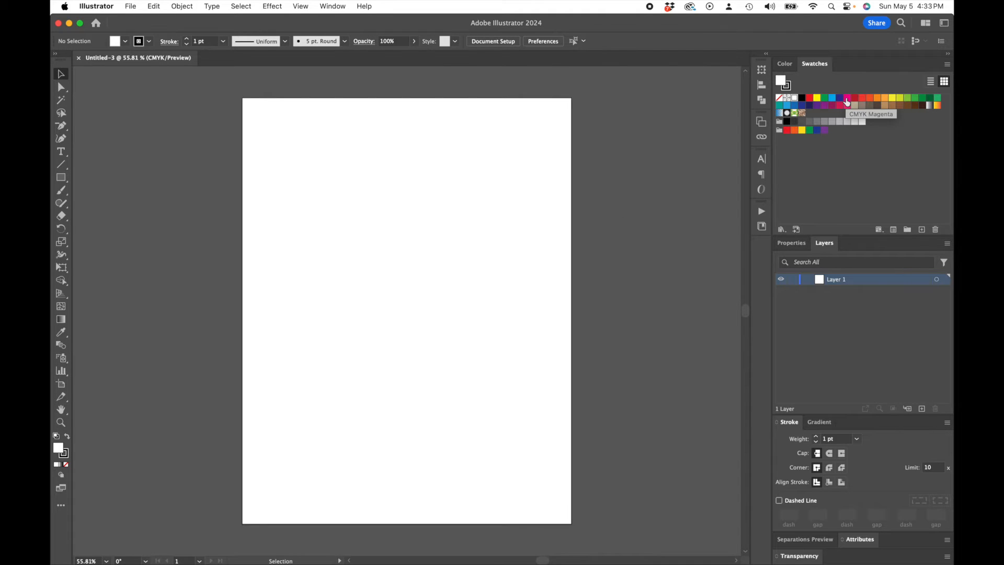
- Rename the CMYK Magenta swatch to CutContour and make it a Spot Color
{"action": "double_click", "coordinate": [847, 98]}
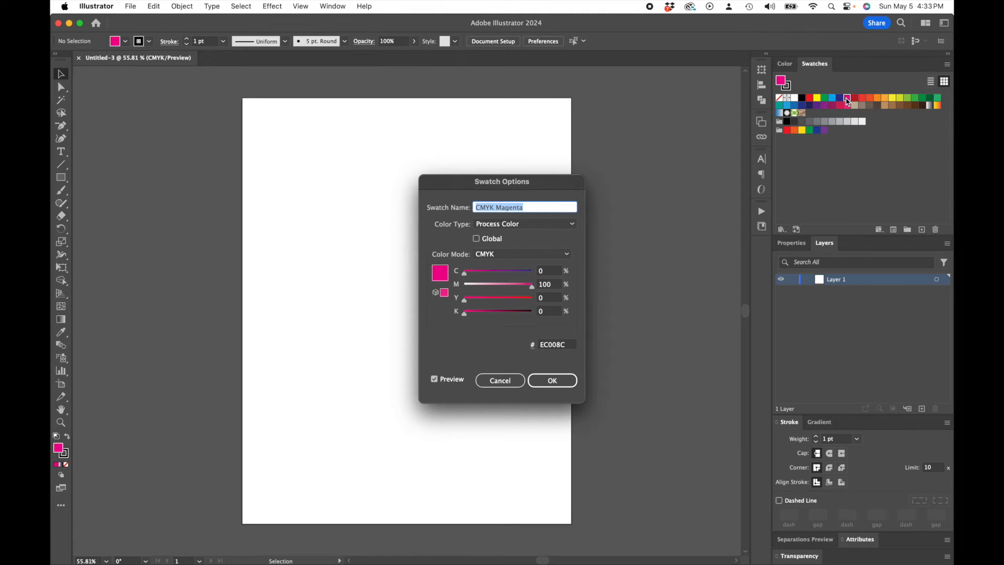
{"action": "type", "text": "Cut"}
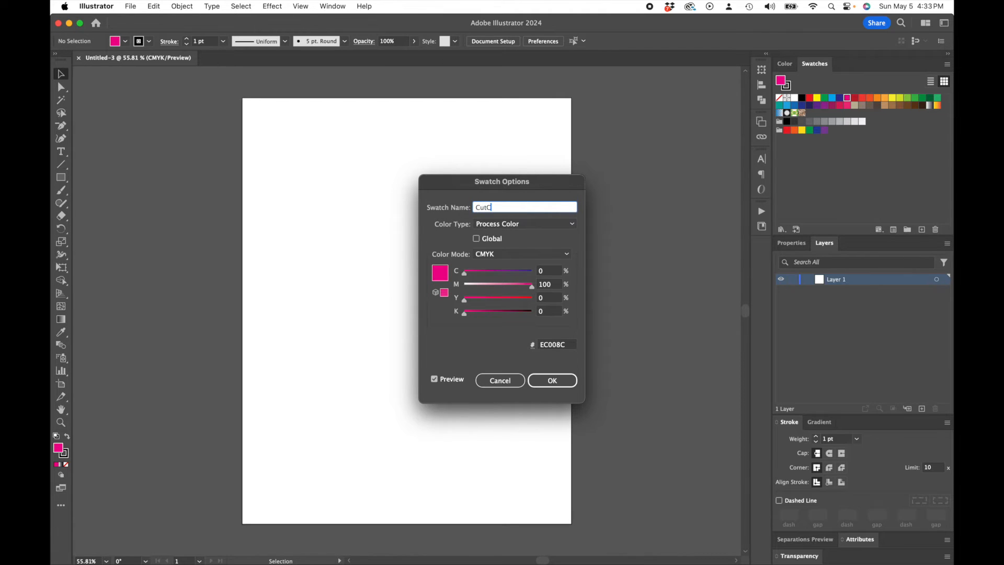
{"action": "type", "text": "Contour"}
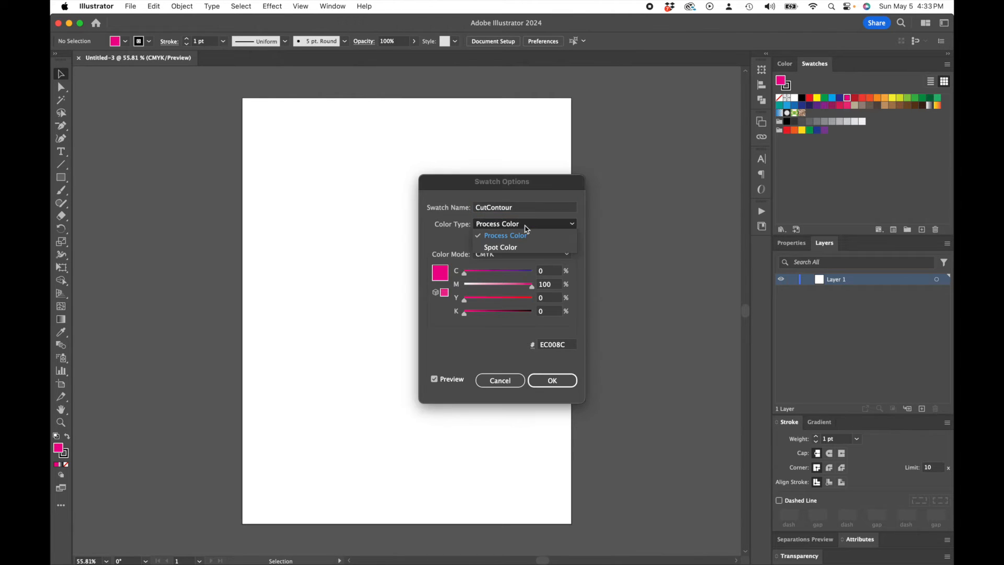
{"action": "left_click", "coordinate": [501, 247]}
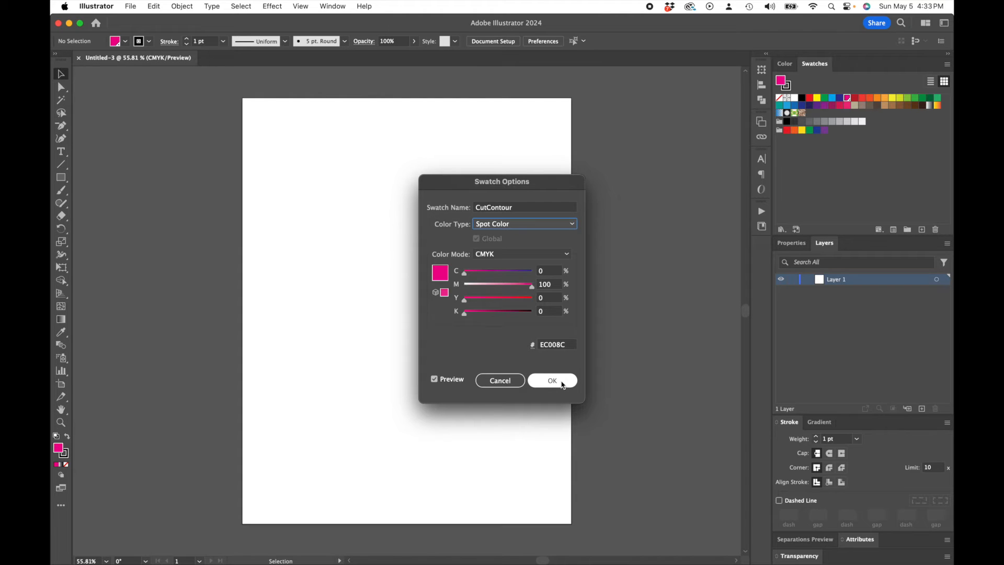
{"action": "left_click", "coordinate": [552, 381]}
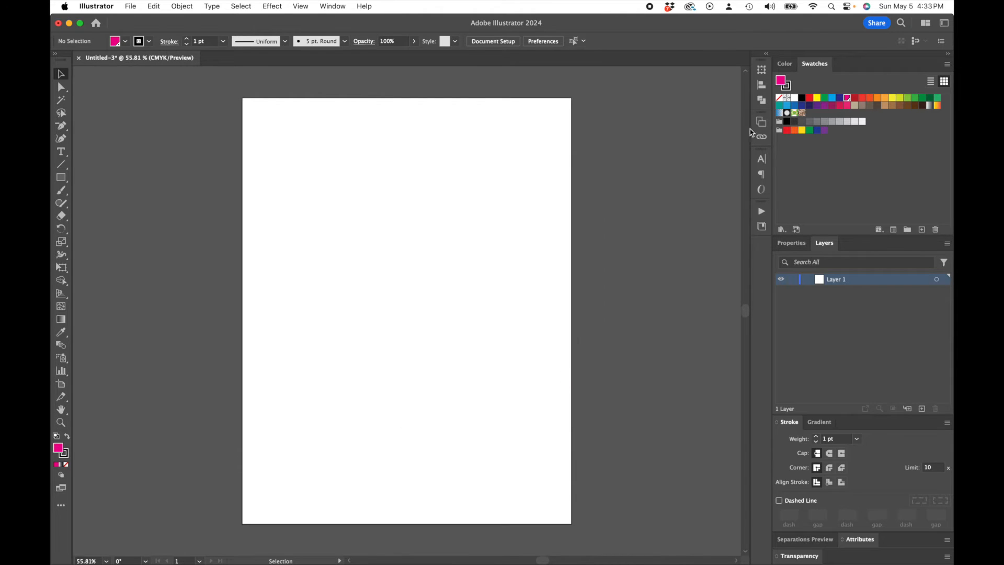
{"action": "mouse_move", "coordinate": [825, 102]}
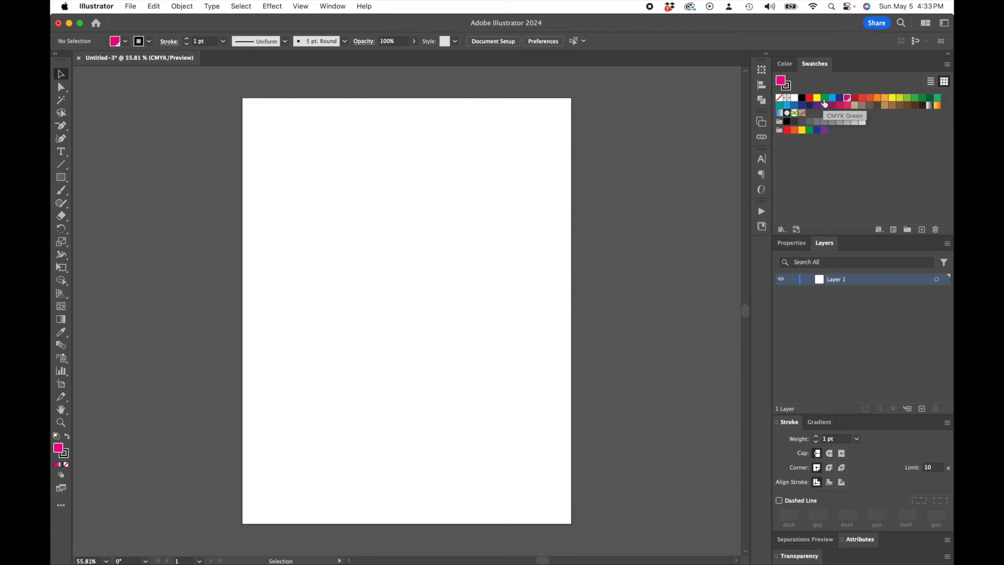
{"action": "double_click", "coordinate": [826, 97]}
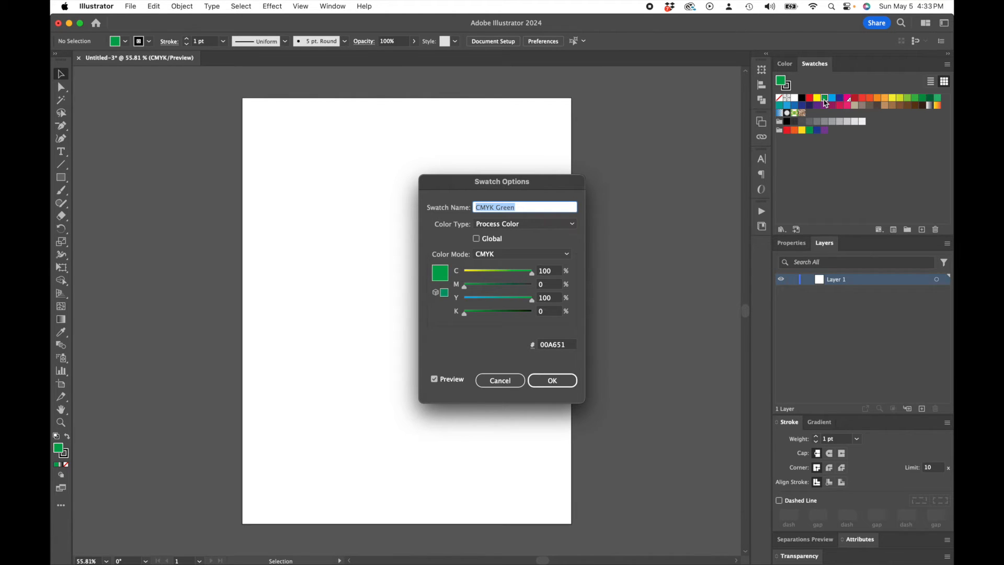
{"action": "type", "text": "PerfCutCont"}
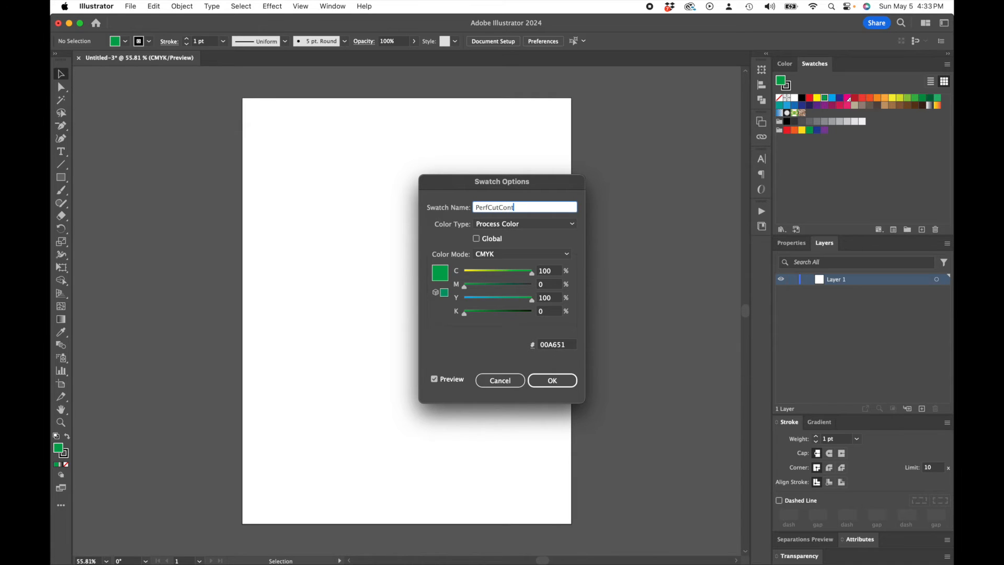
{"action": "type", "text": "our"}
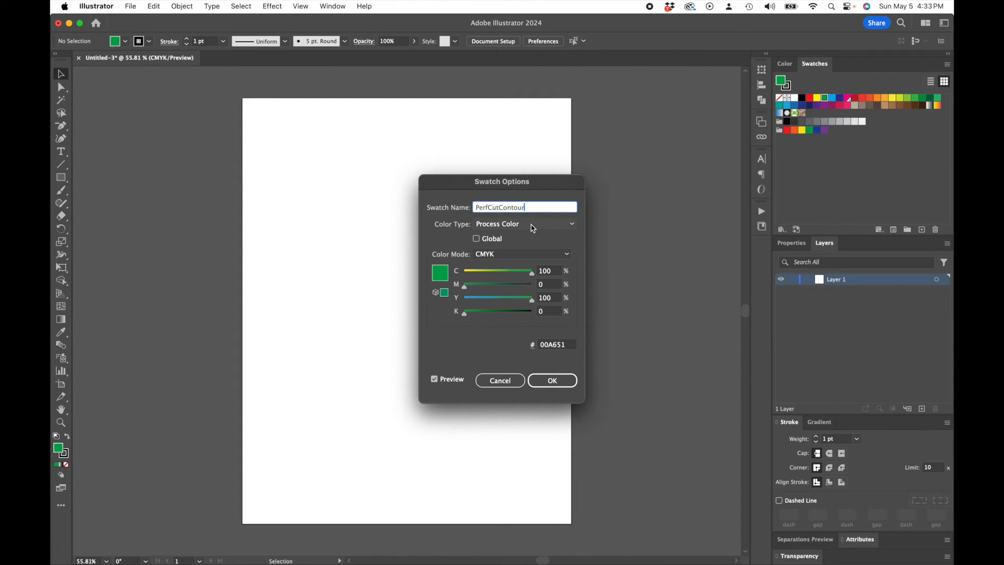
{"action": "left_click", "coordinate": [524, 224]}
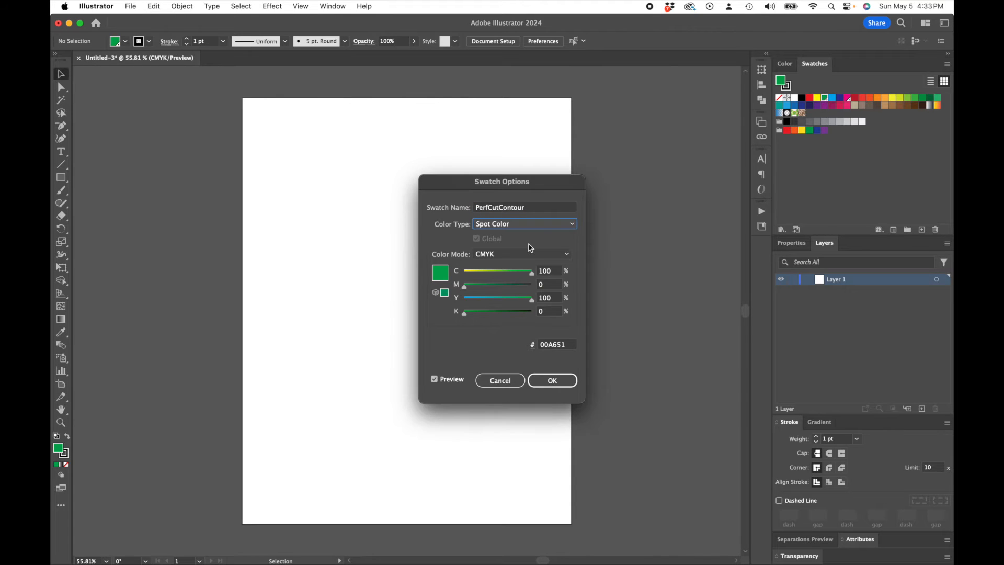
{"action": "mouse_move", "coordinate": [552, 381]}
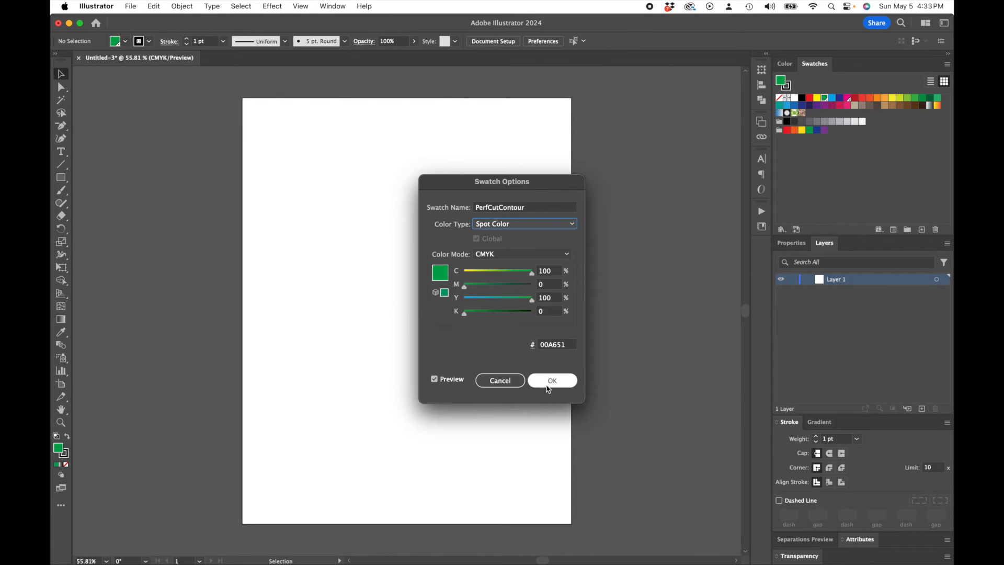
{"action": "left_click", "coordinate": [552, 379]}
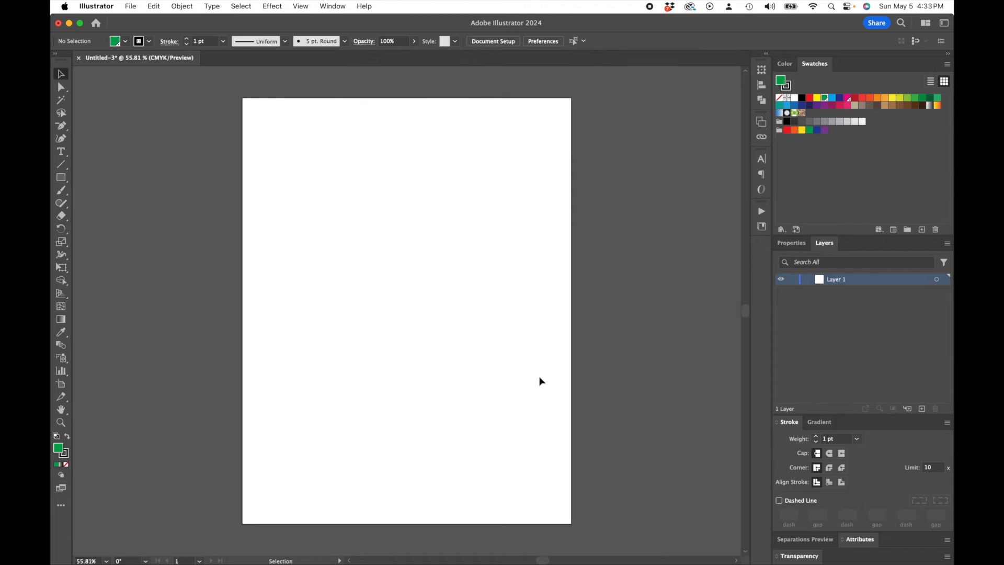
- Prepare the Rectangle tool with default colours reset and a CutContour stroke for the square
{"action": "left_click", "coordinate": [60, 178]}
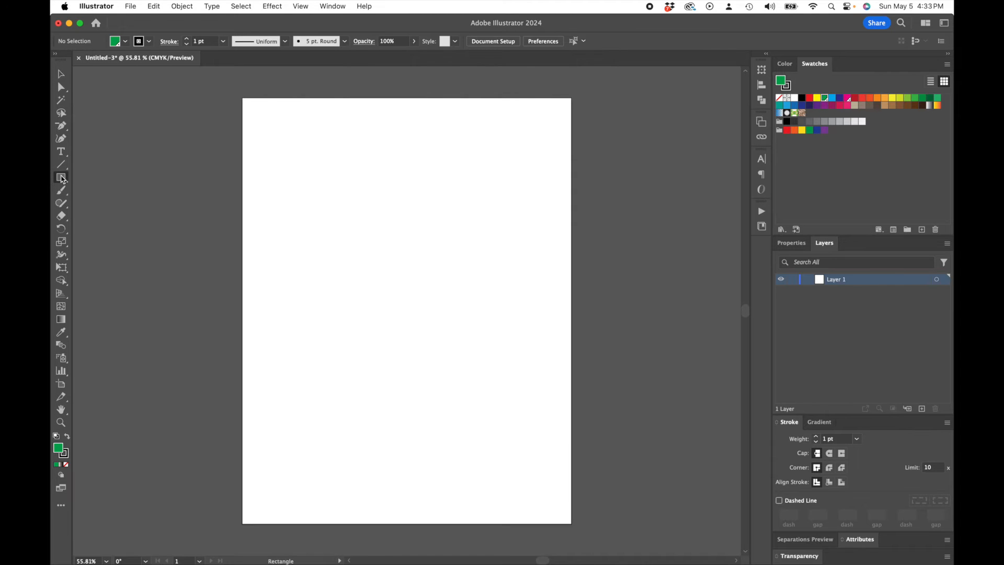
{"action": "mouse_move", "coordinate": [234, 394]}
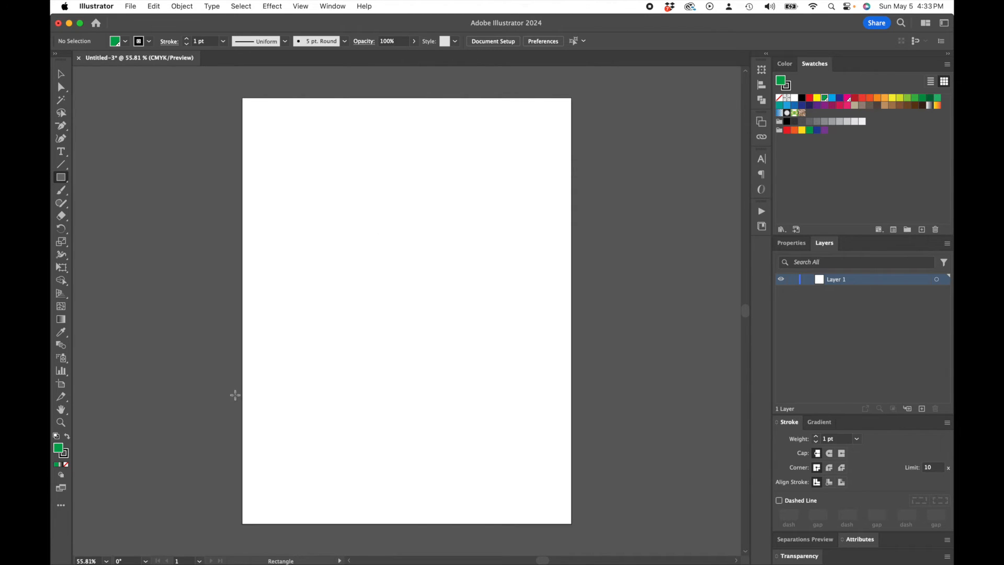
{"action": "left_click", "coordinate": [57, 447]}
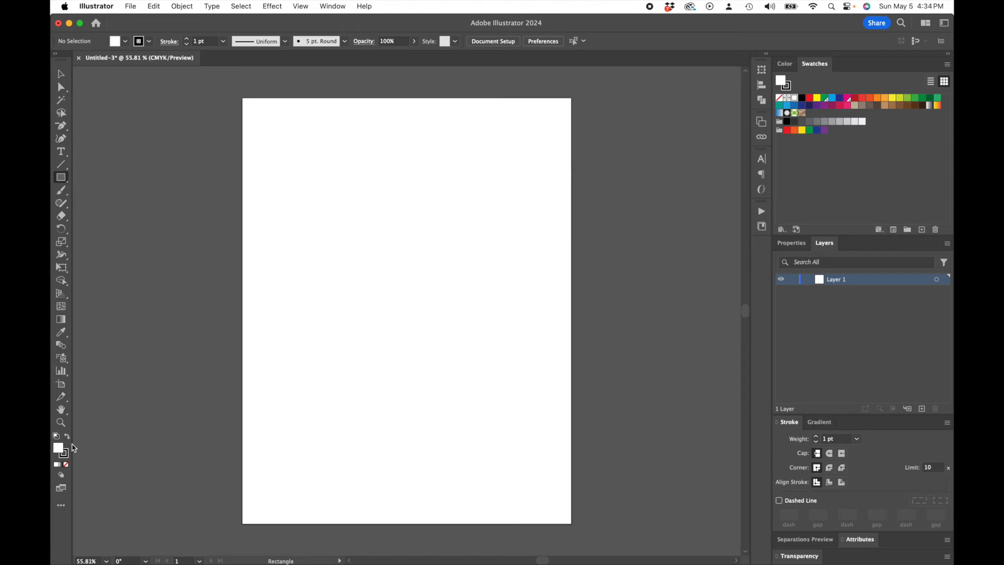
{"action": "mouse_move", "coordinate": [65, 464]}
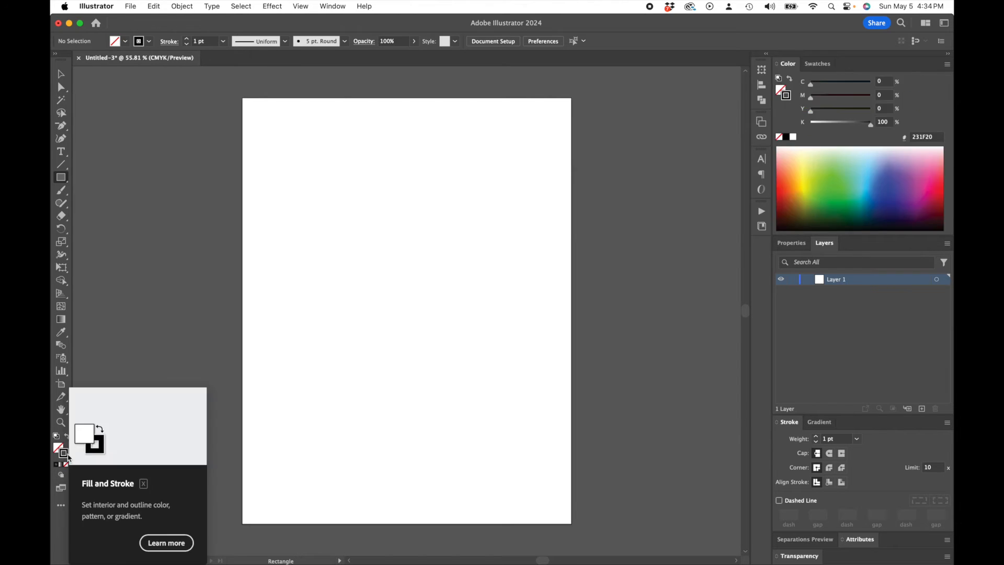
{"action": "mouse_move", "coordinate": [805, 146]}
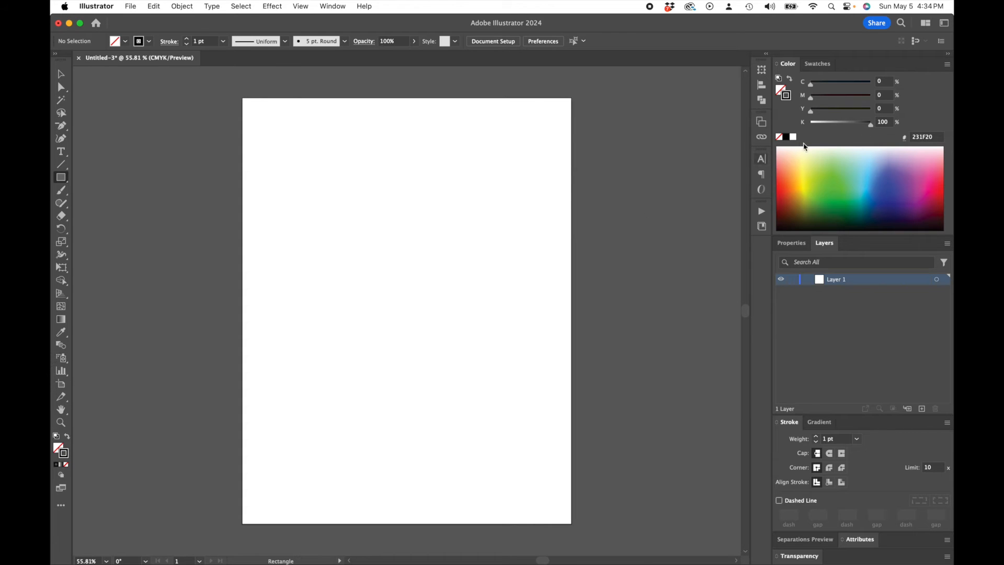
{"action": "left_click", "coordinate": [817, 64]}
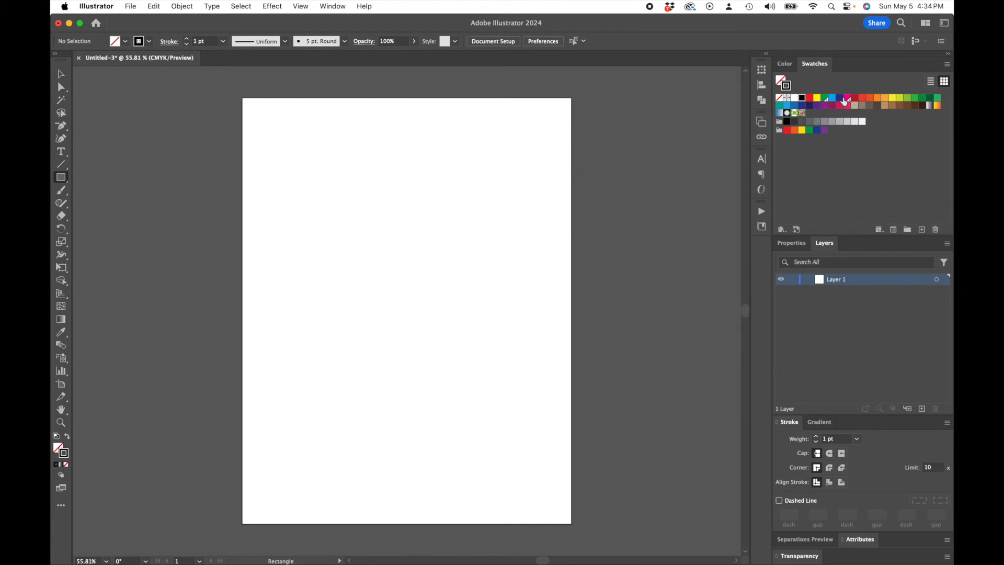
{"action": "mouse_move", "coordinate": [841, 106]}
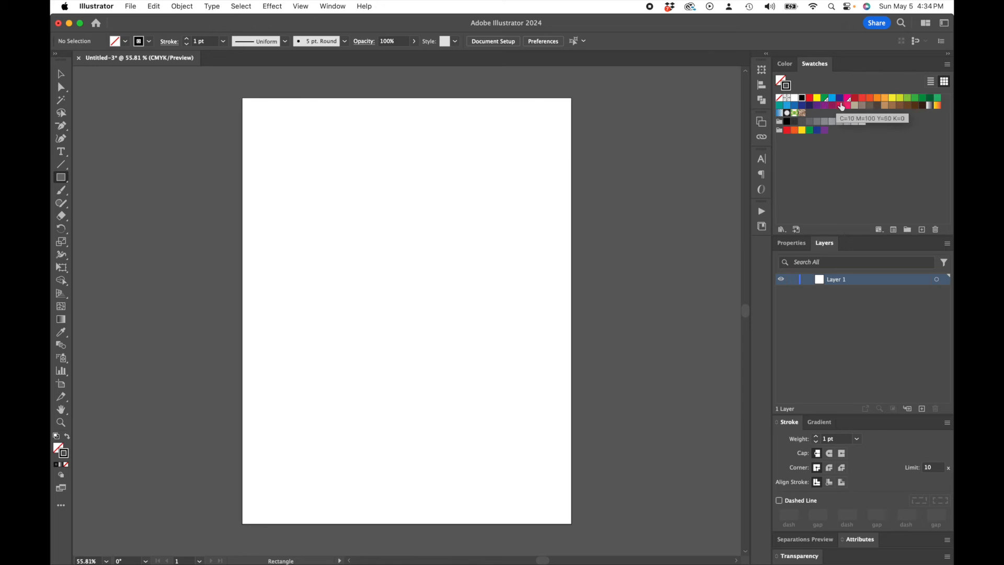
{"action": "mouse_move", "coordinate": [851, 101]}
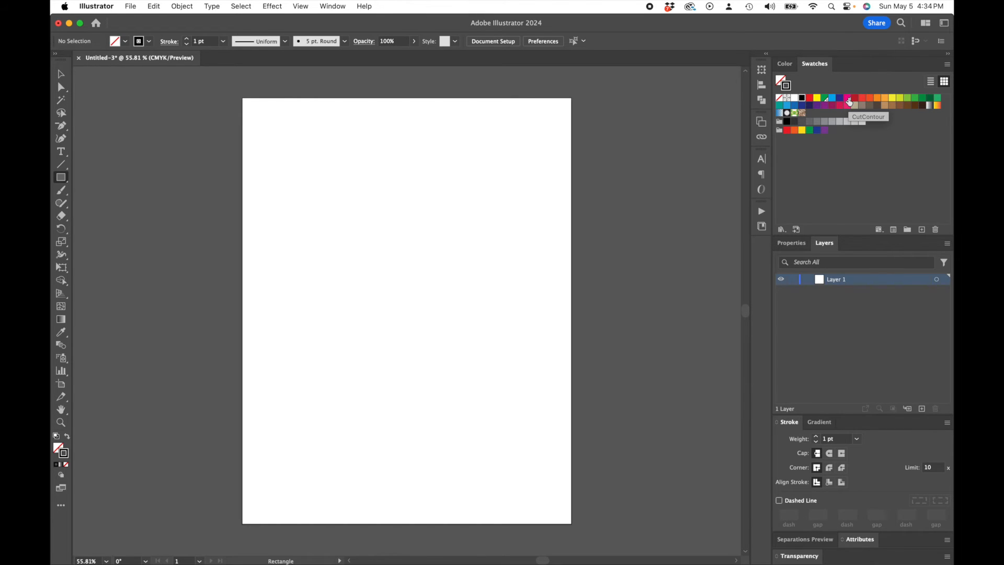
{"action": "left_click", "coordinate": [850, 101]}
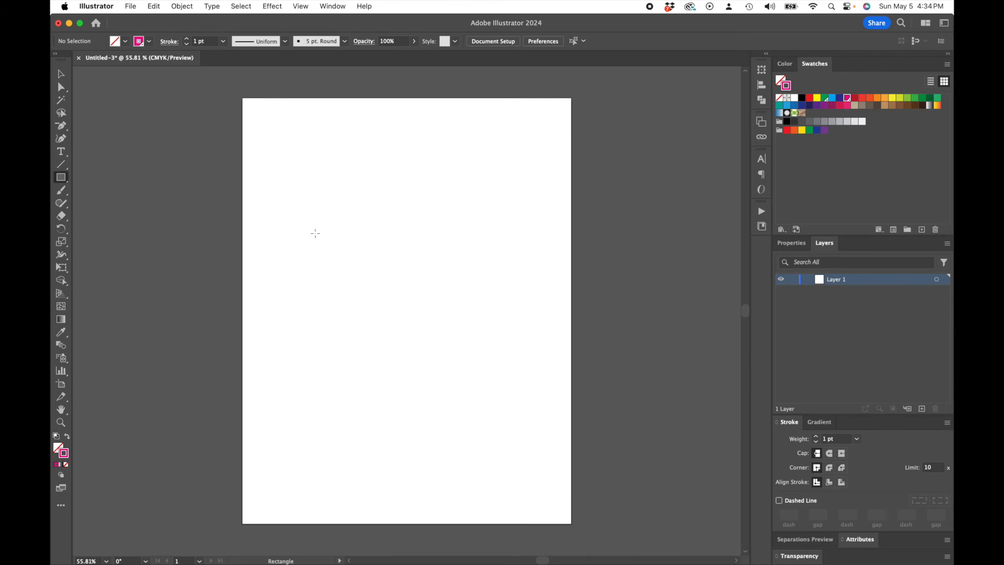
{"action": "mouse_move", "coordinate": [350, 227]}
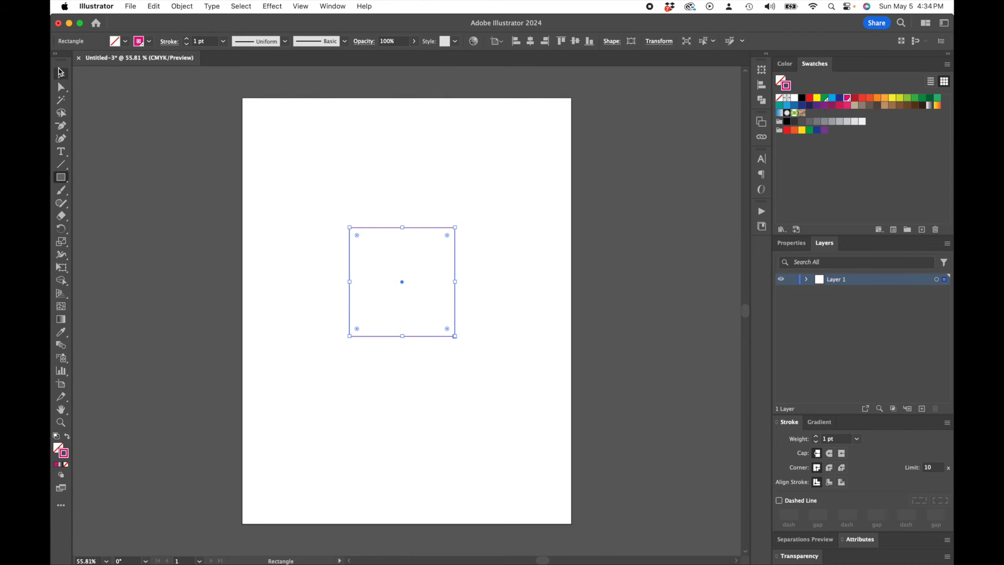
- Return to the Selection tool before drawing the larger surrounding square
{"action": "left_click", "coordinate": [61, 73]}
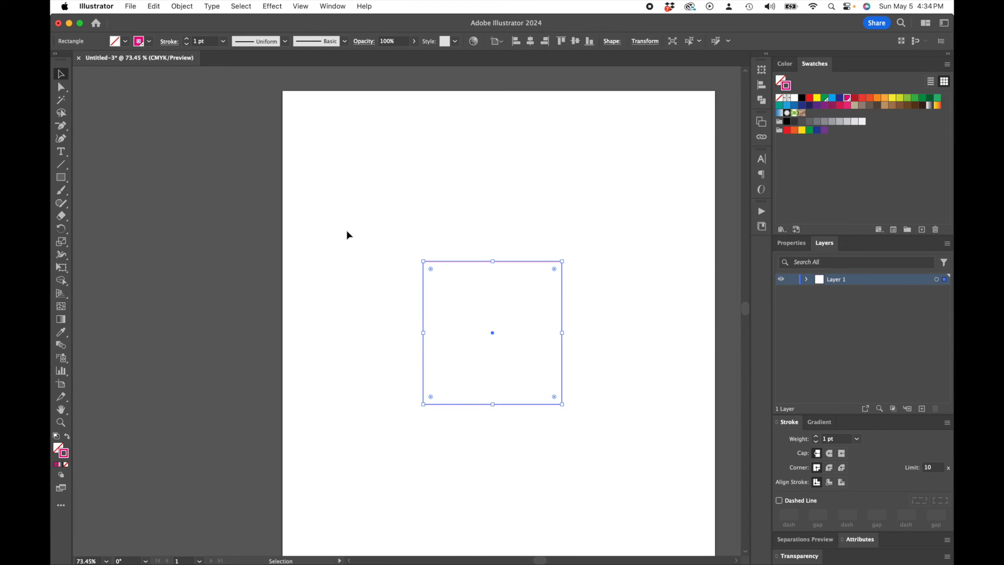
{"action": "mouse_move", "coordinate": [60, 177]}
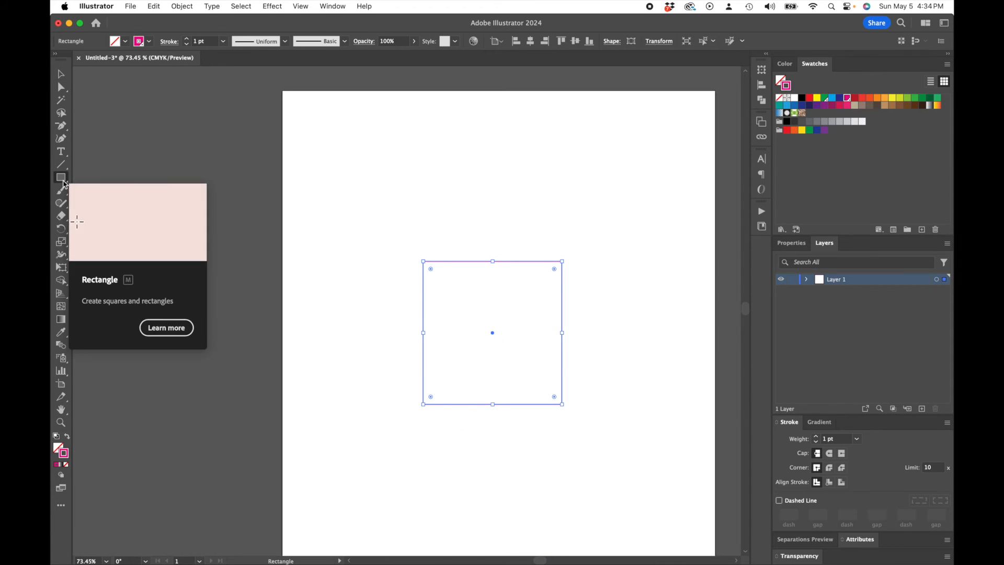
{"action": "mouse_move", "coordinate": [398, 247]}
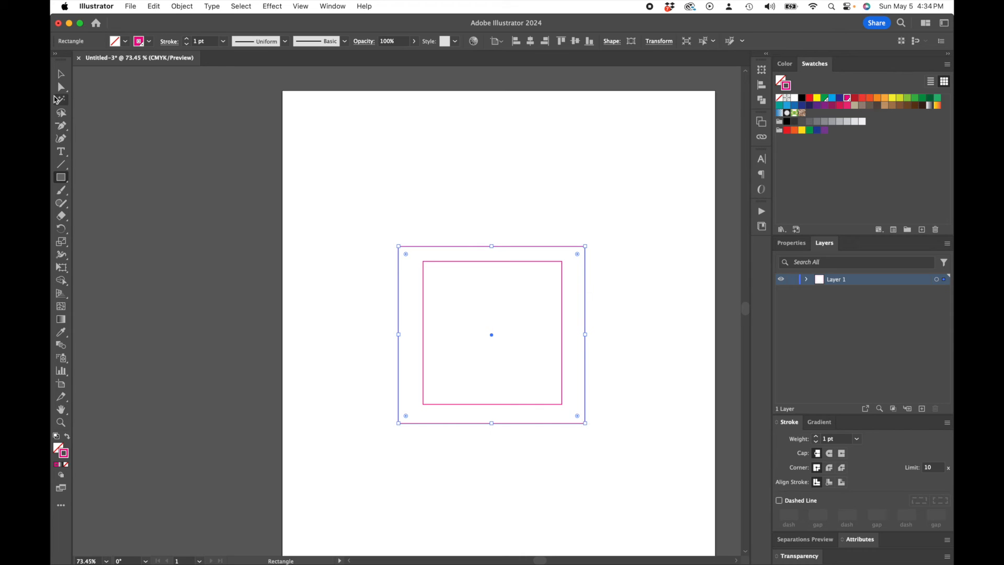
- Give the selected outer square a green PerfCutContour stroke and deselect everything
{"action": "left_click", "coordinate": [61, 73]}
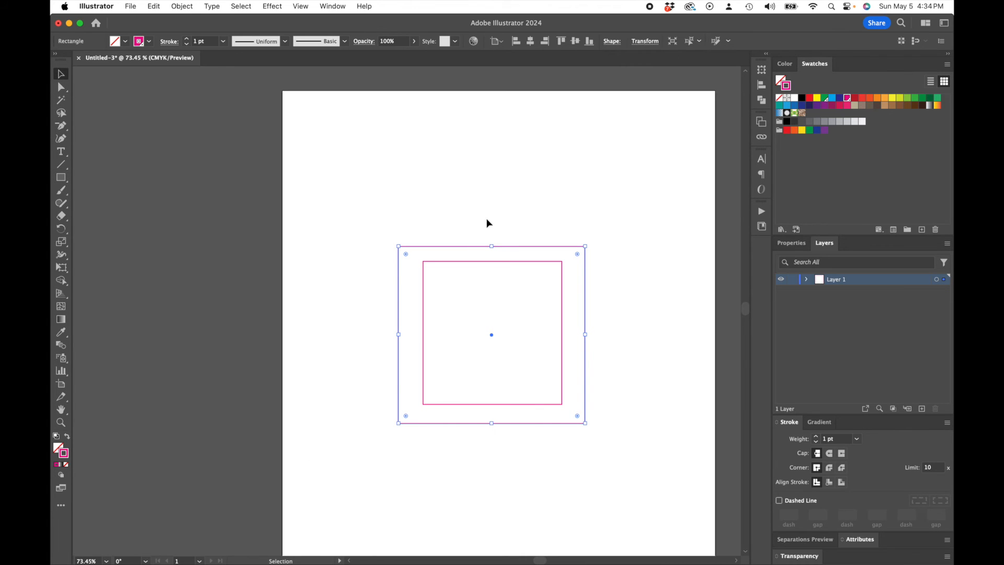
{"action": "mouse_move", "coordinate": [886, 84]}
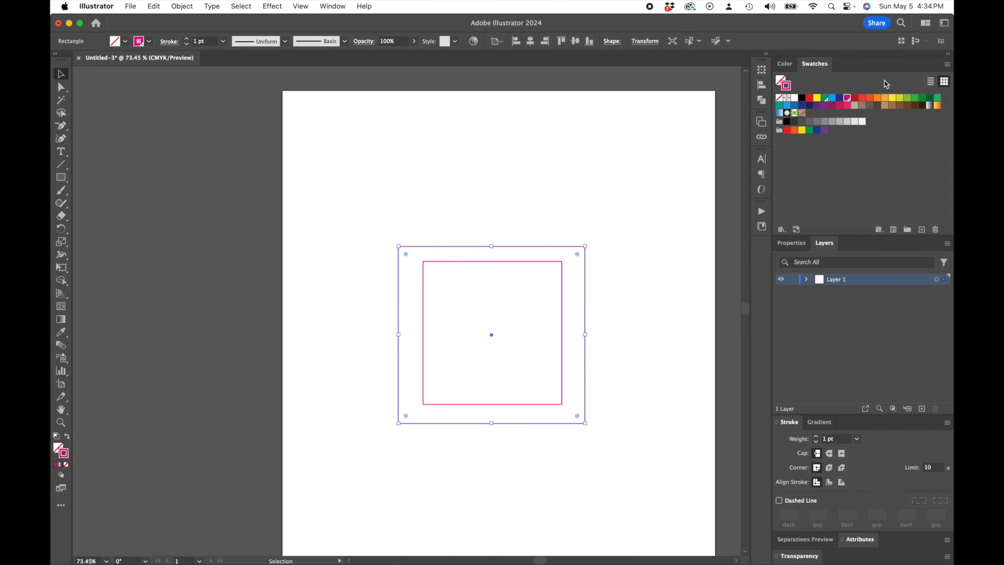
{"action": "left_click", "coordinate": [825, 97]}
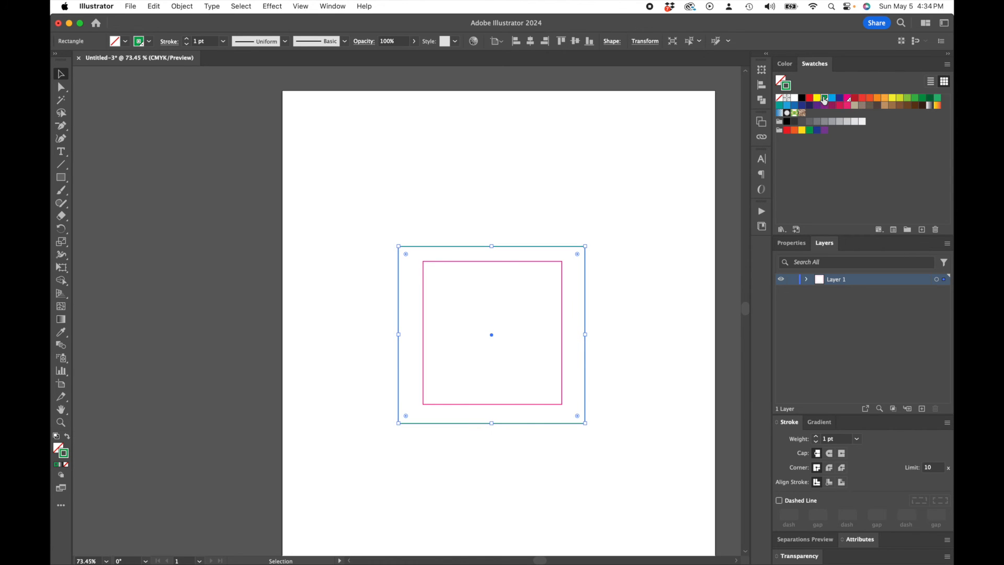
{"action": "left_click", "coordinate": [477, 230]}
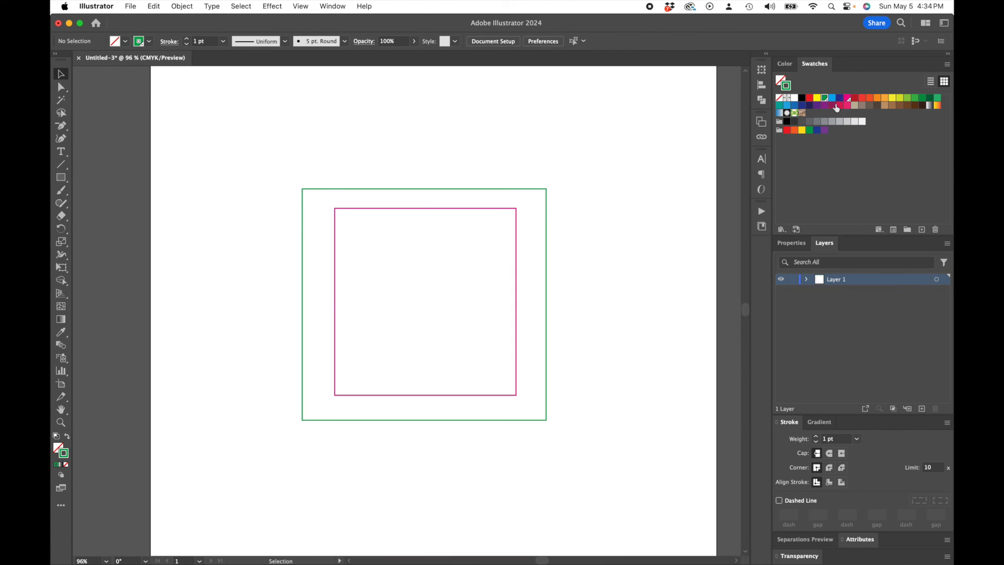
{"action": "mouse_move", "coordinate": [851, 101]}
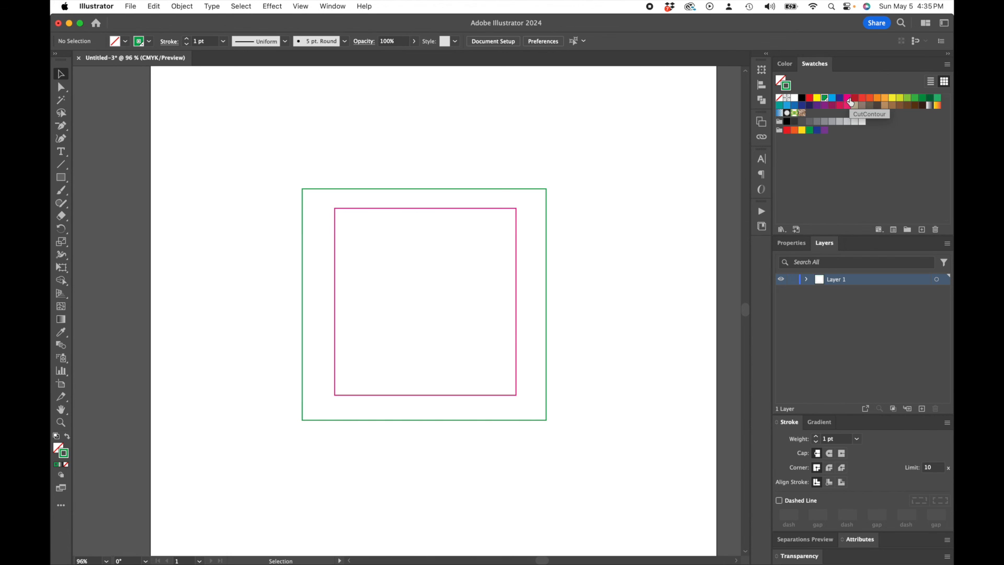
{"action": "mouse_move", "coordinate": [318, 87]}
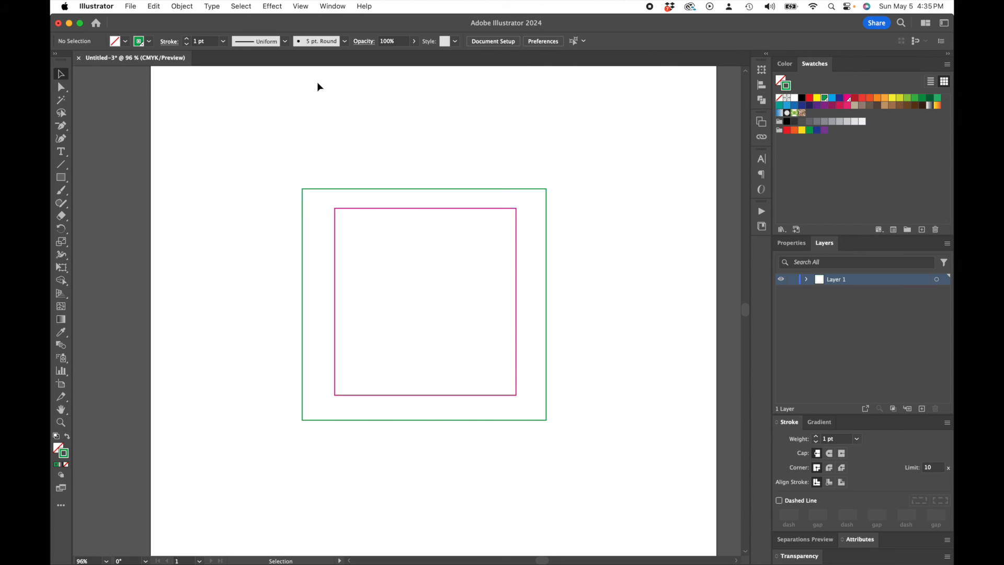
{"action": "mouse_move", "coordinate": [61, 73]}
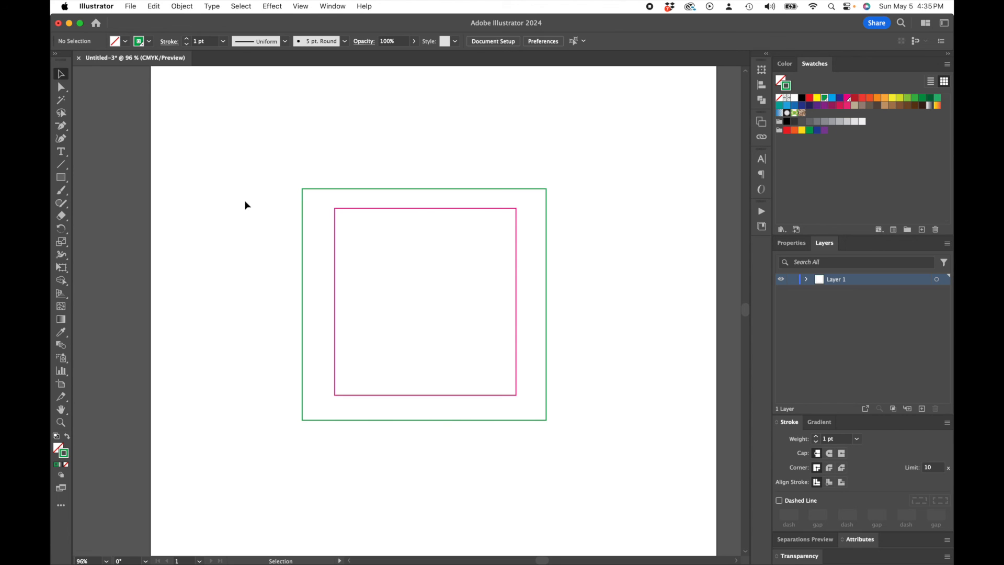
{"action": "mouse_move", "coordinate": [255, 181]}
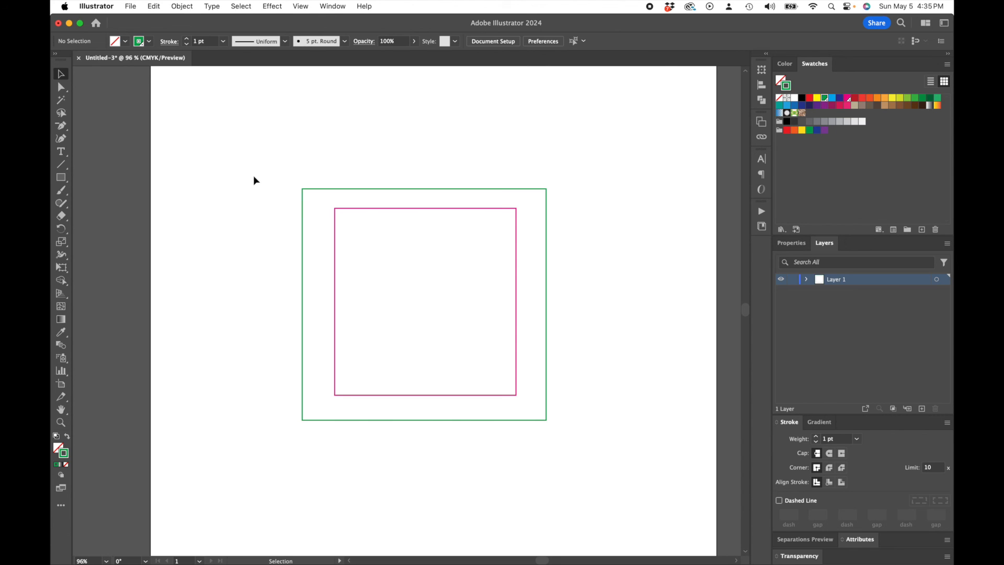